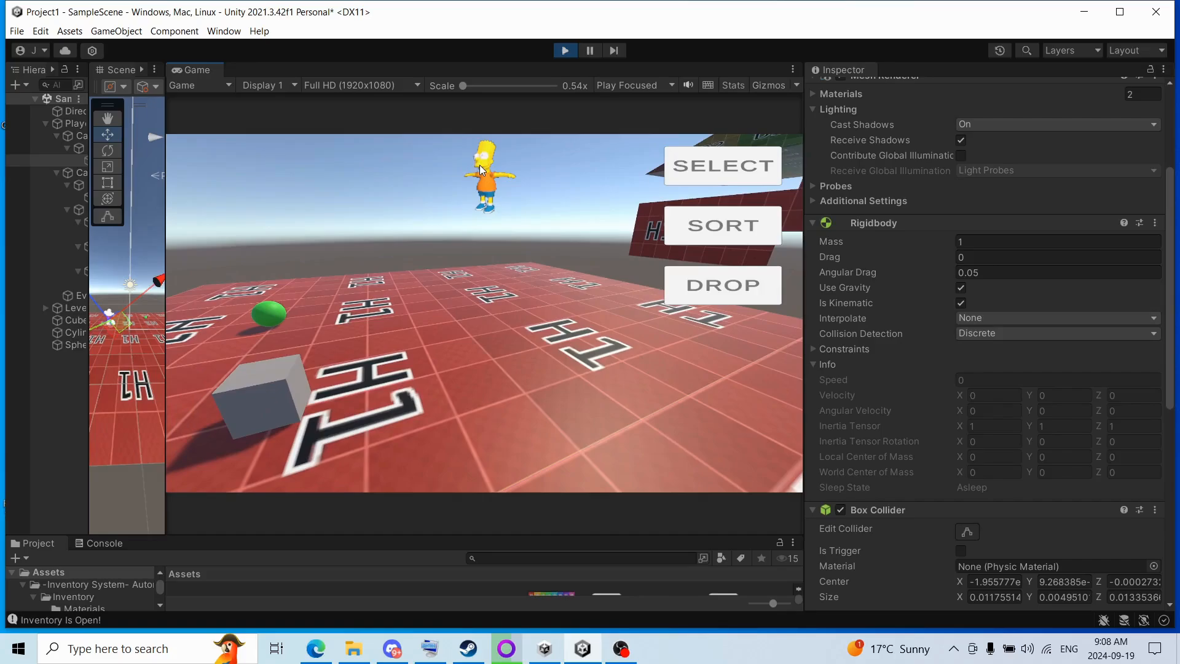
mouse_move(444, 221)
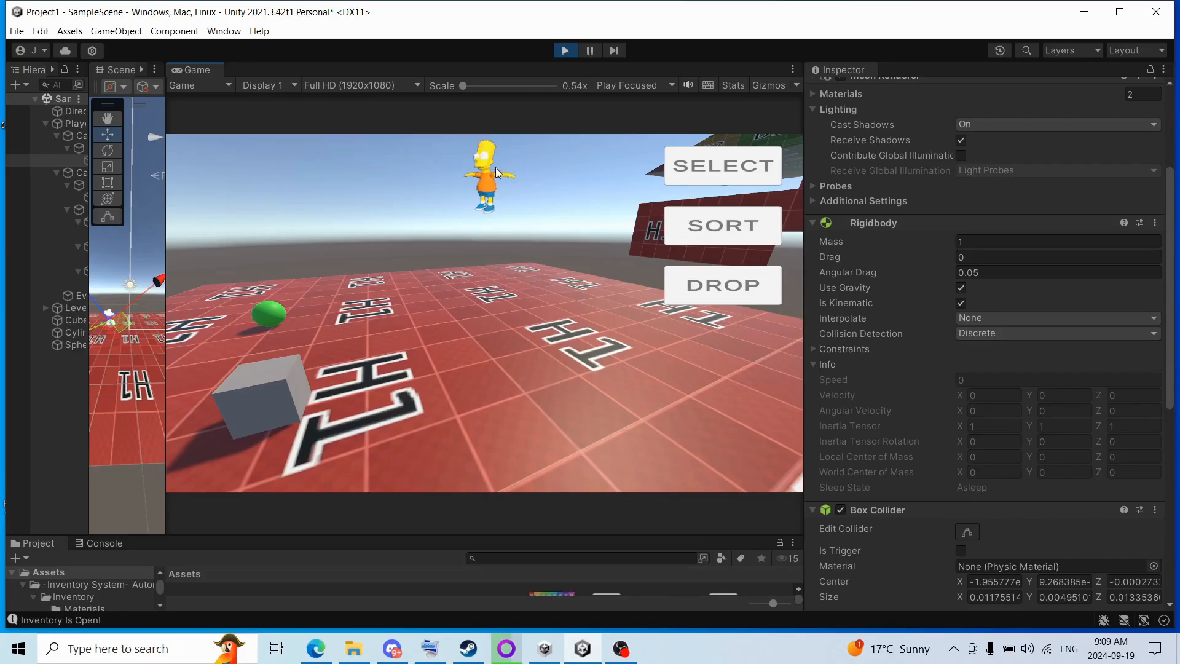
mouse_move(526, 205)
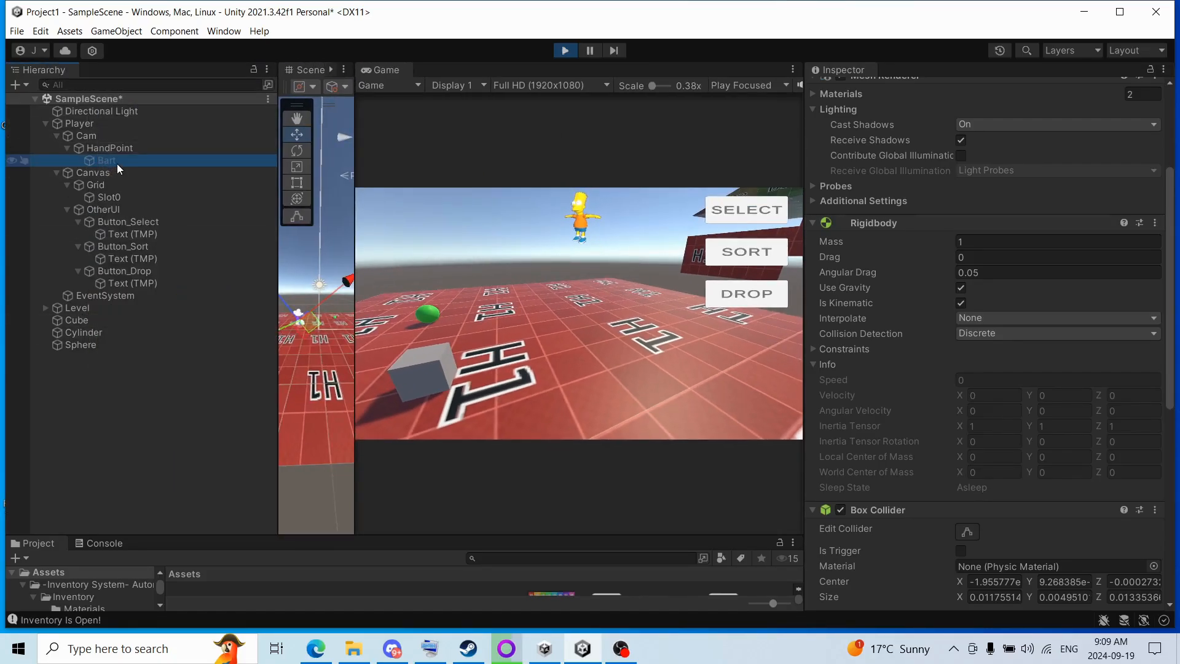
- Inspect Bart and the Slot0 inventory icon, scrolling down through the Hierarchy
double_click(106, 160)
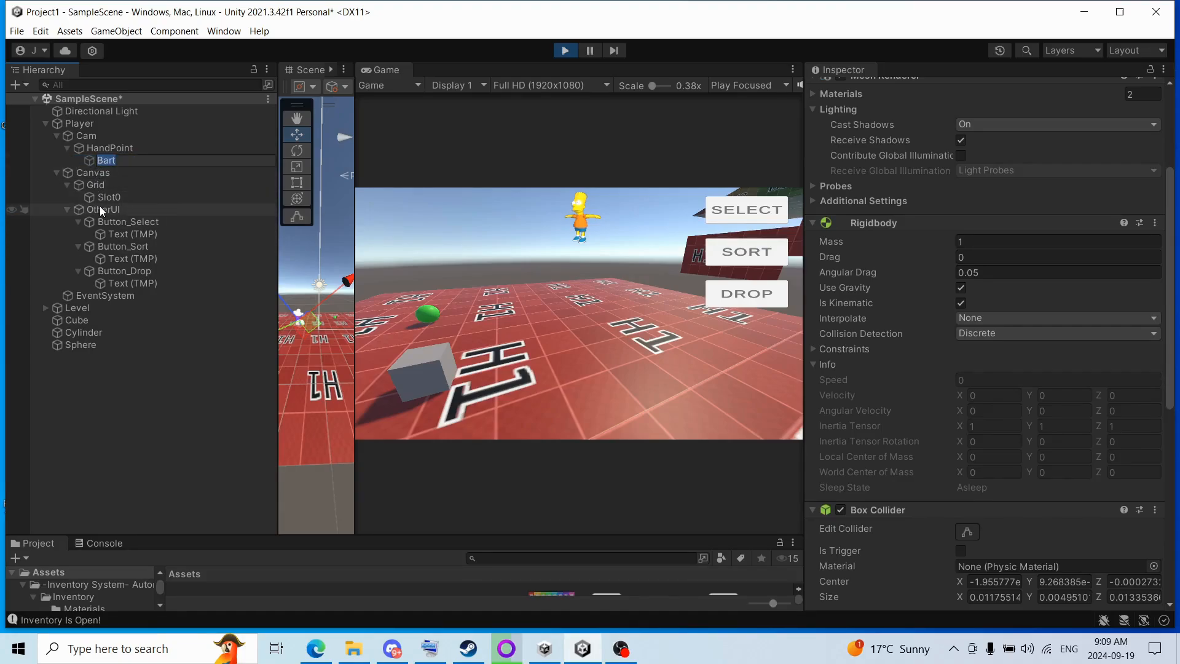
left_click(108, 197)
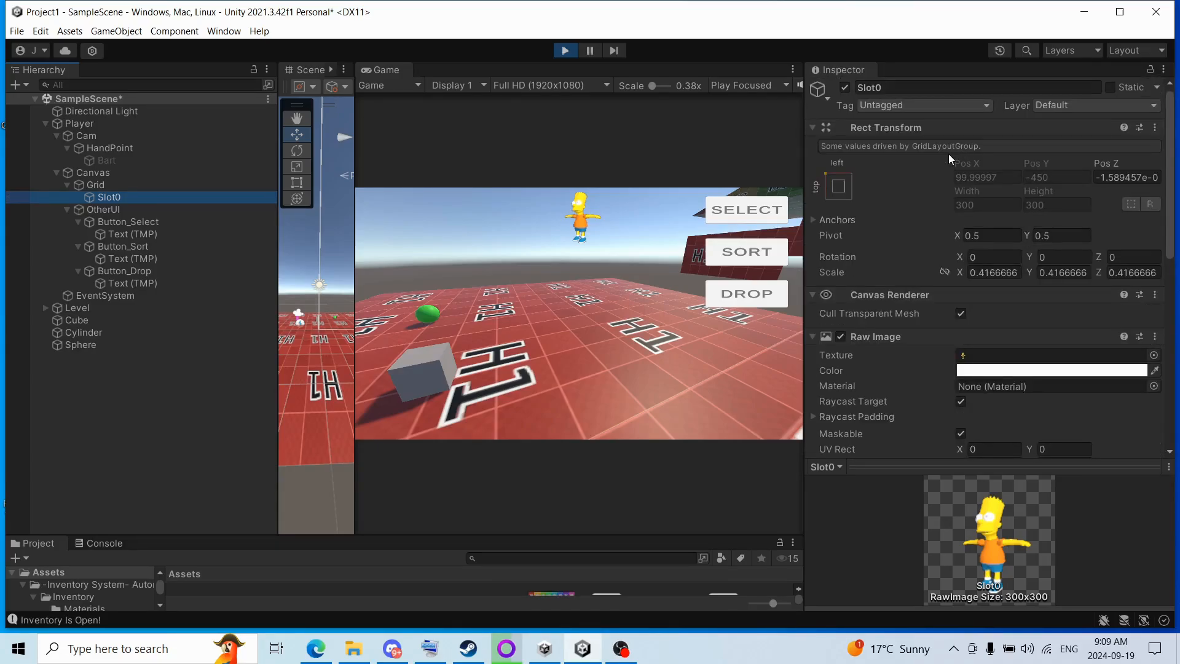
scroll("down", 3)
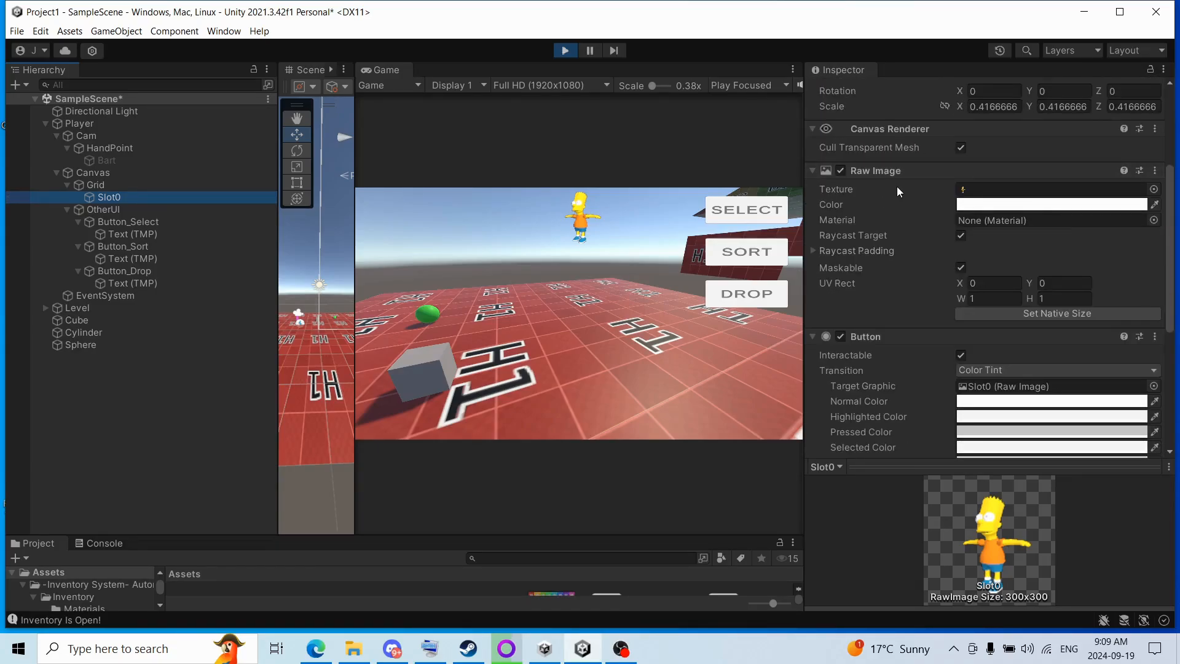
scroll("down", 3)
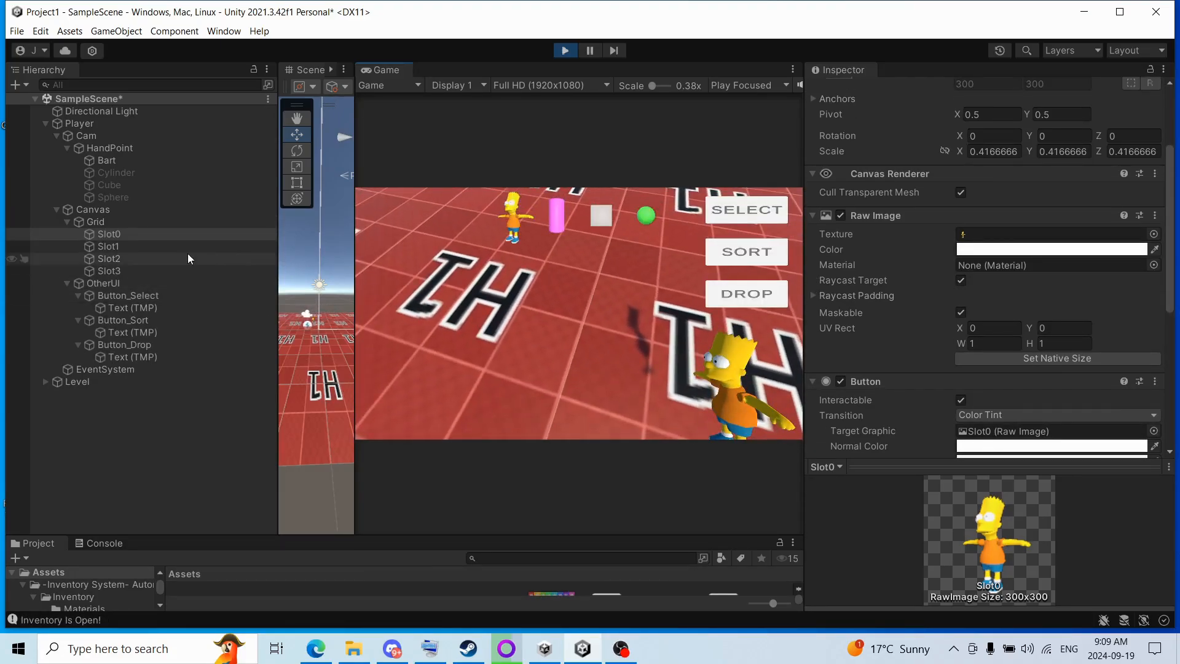
- Review Bart's Object Data settings and filter the Hierarchy with the search 's'
left_click(107, 160)
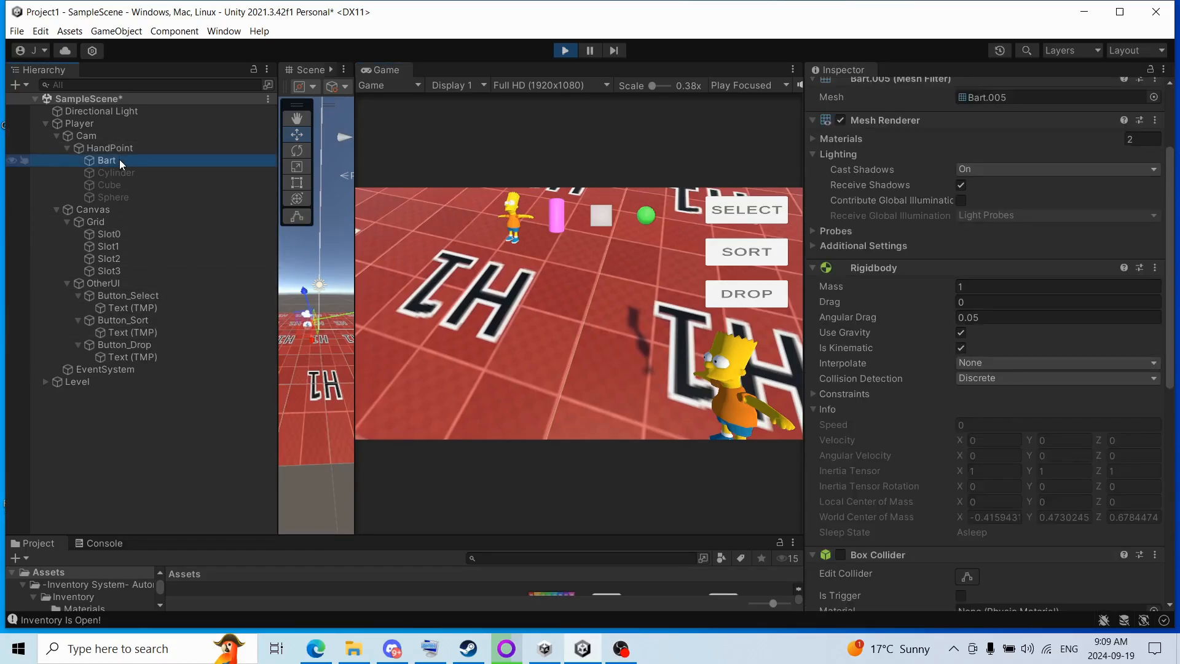
scroll("down", 3)
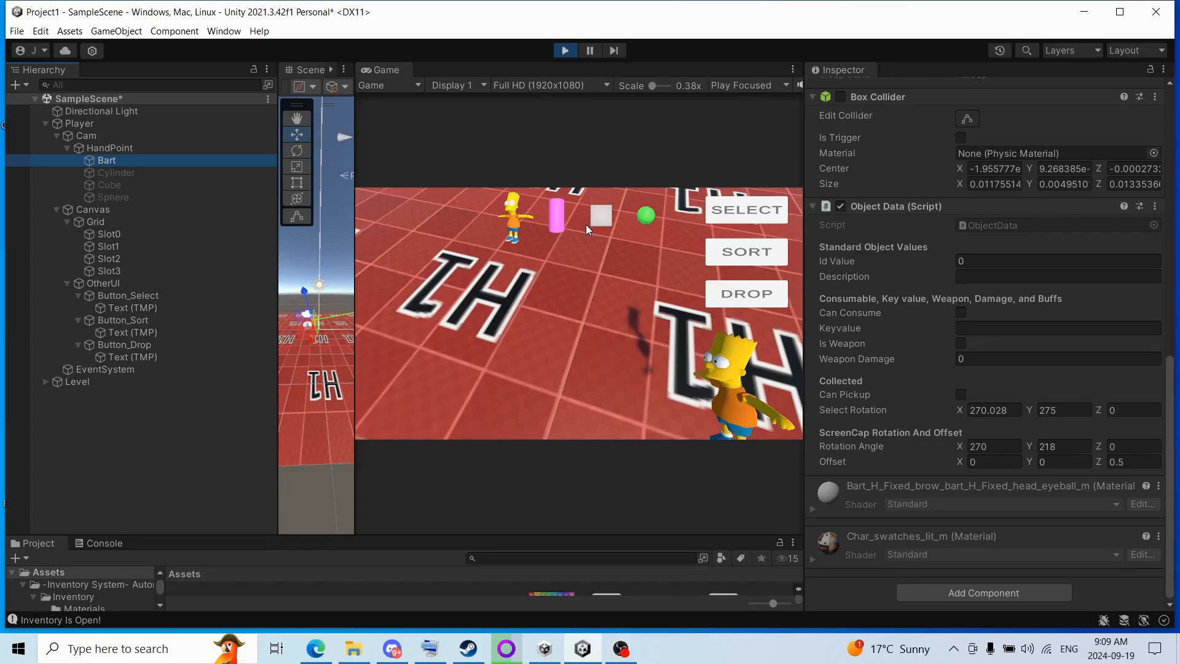
type("s")
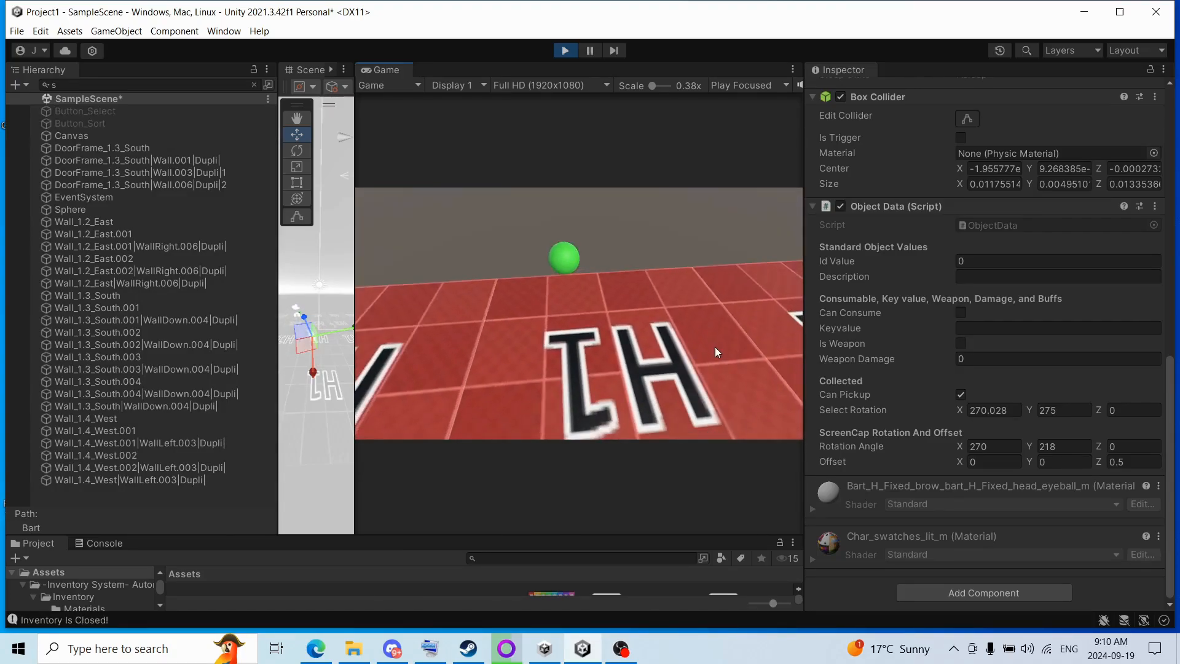
- Reopen the inventory in the running game while facing the grey cube
left_click(563, 50)
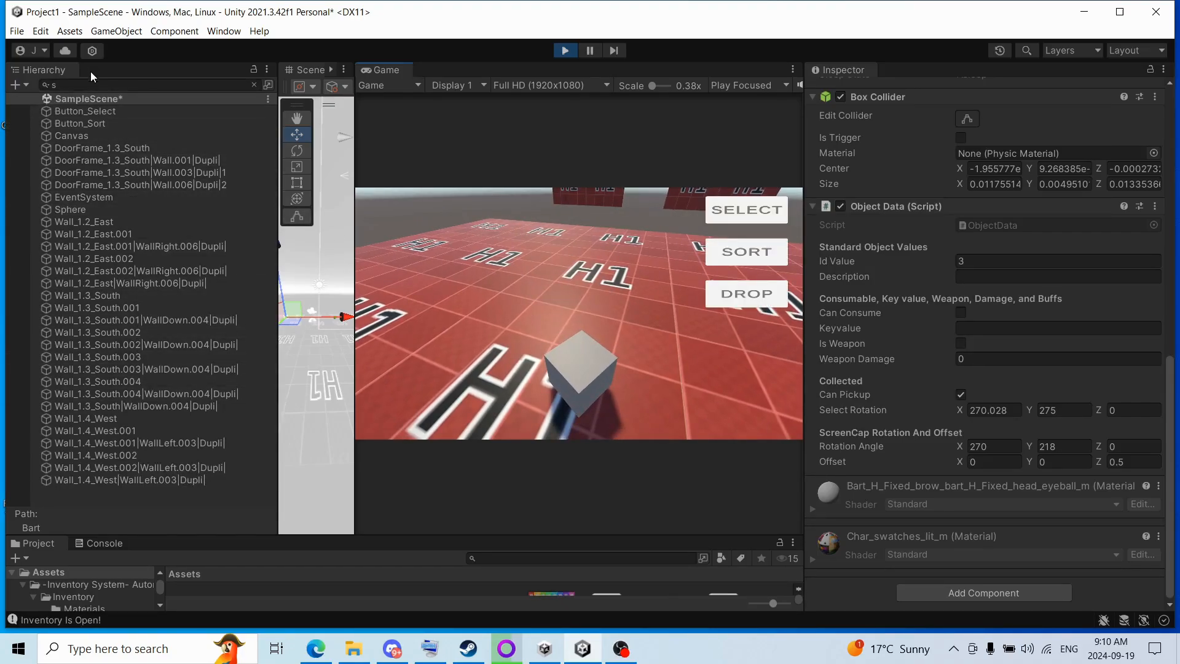
- Search 'cub' in the Hierarchy and edit the Cube's ScreenCap rotation angle Z and Y fields
type("cube")
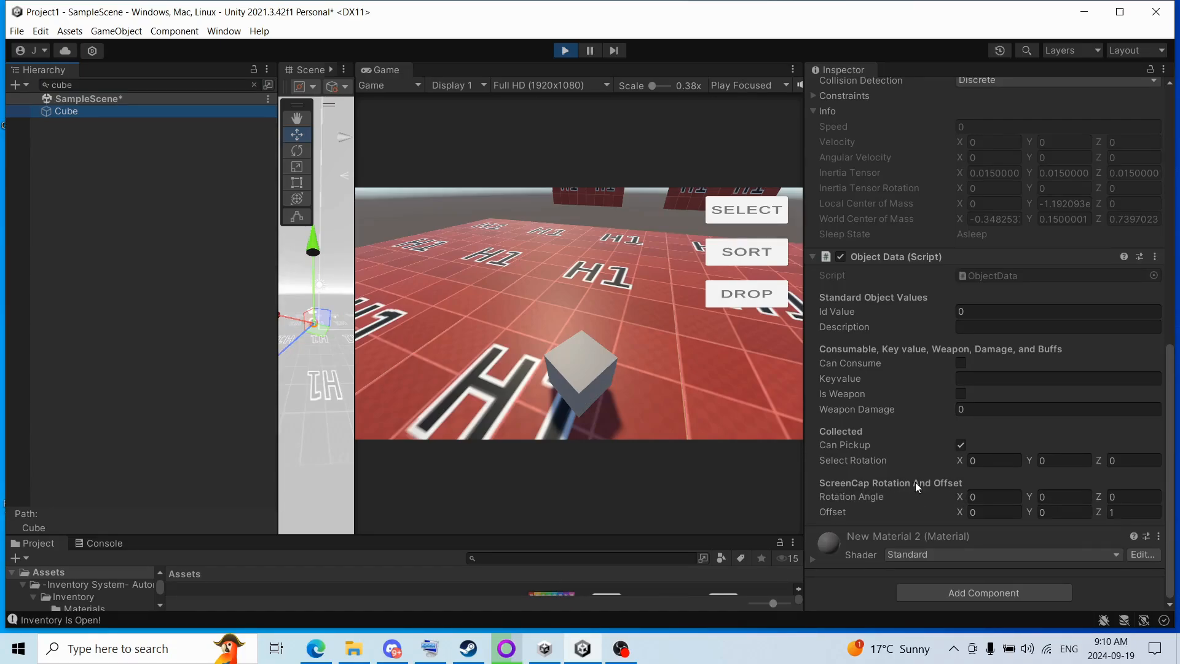
mouse_move(834, 492)
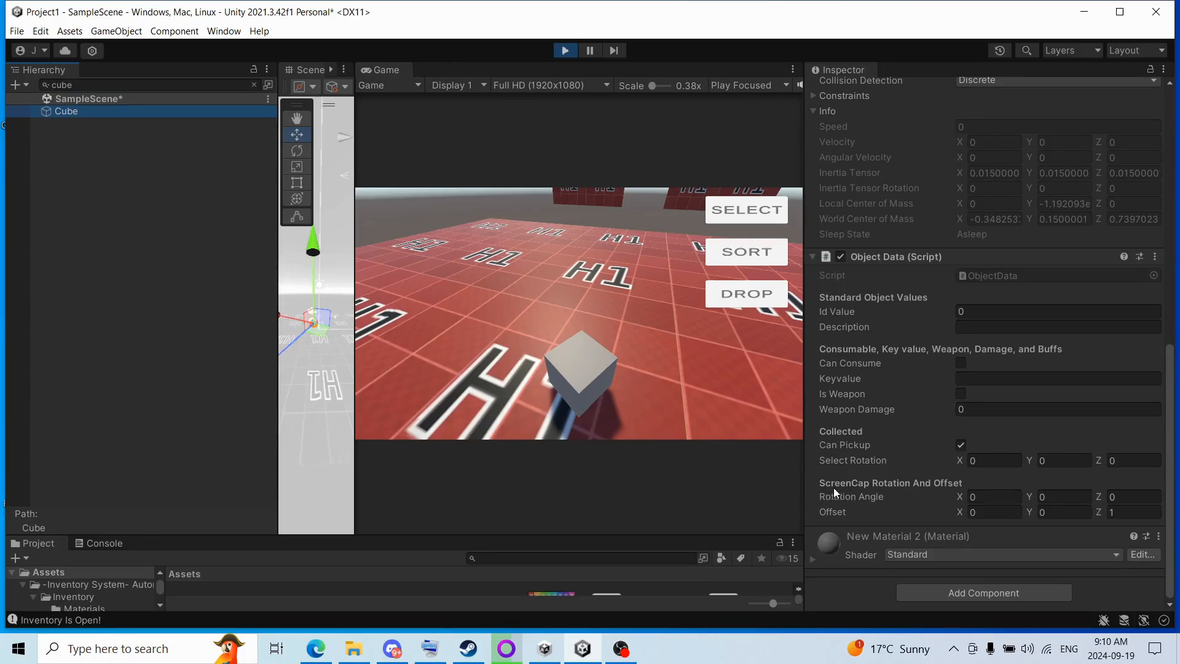
mouse_move(953, 489)
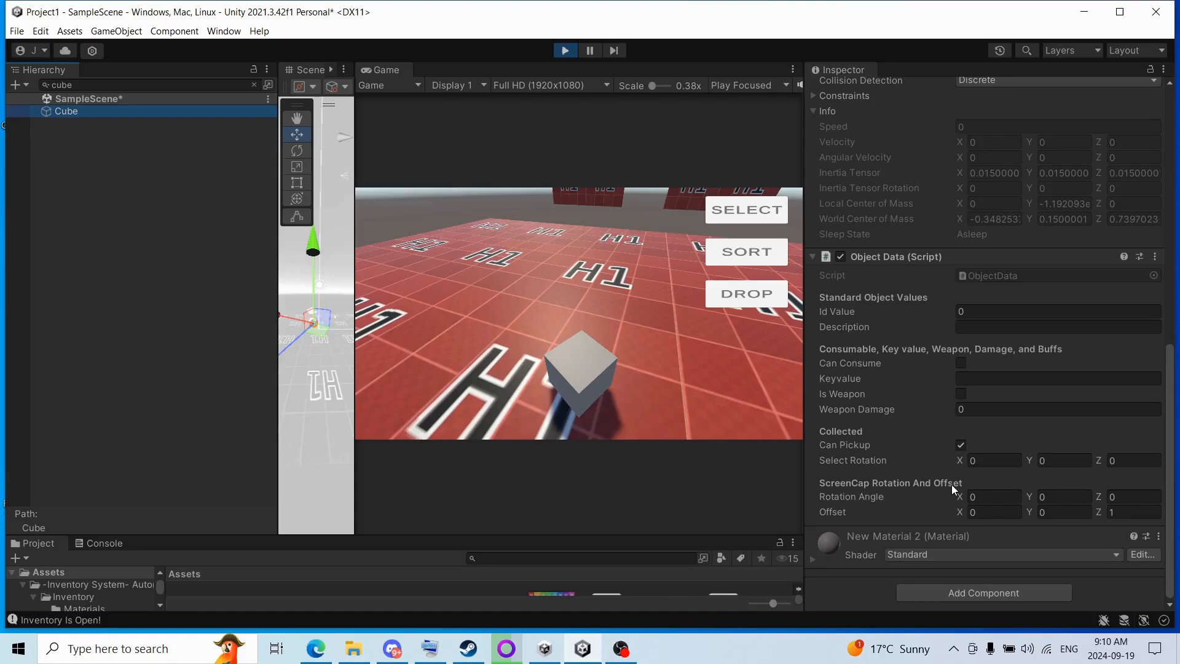
mouse_move(952, 494)
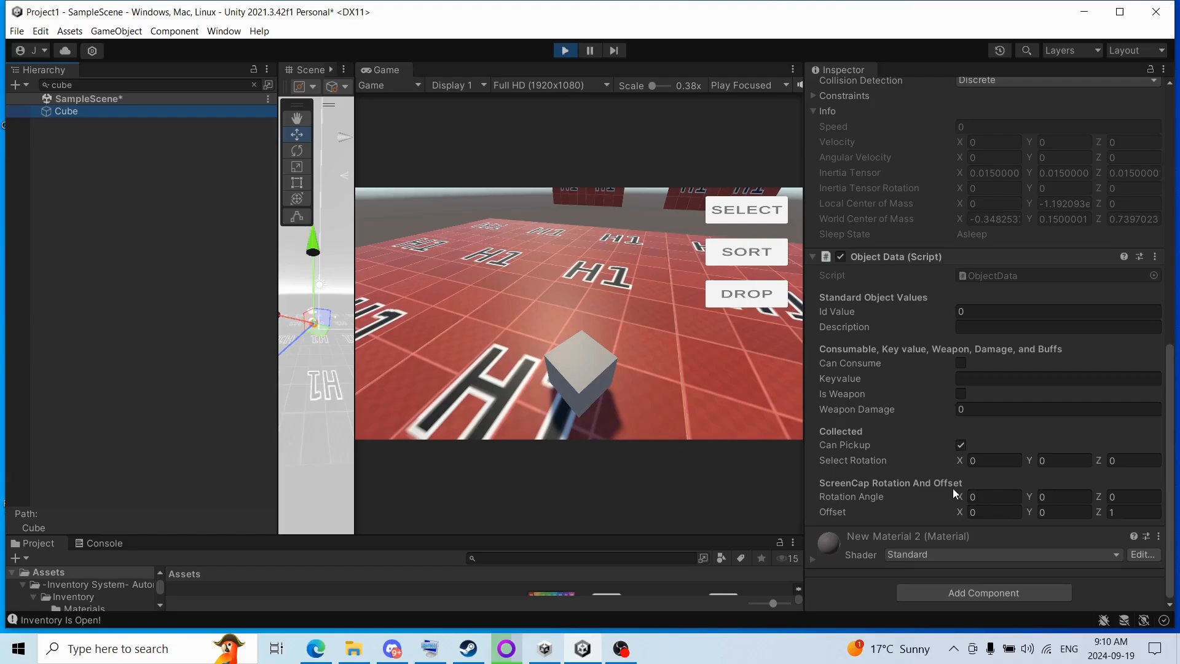
mouse_move(689, 389)
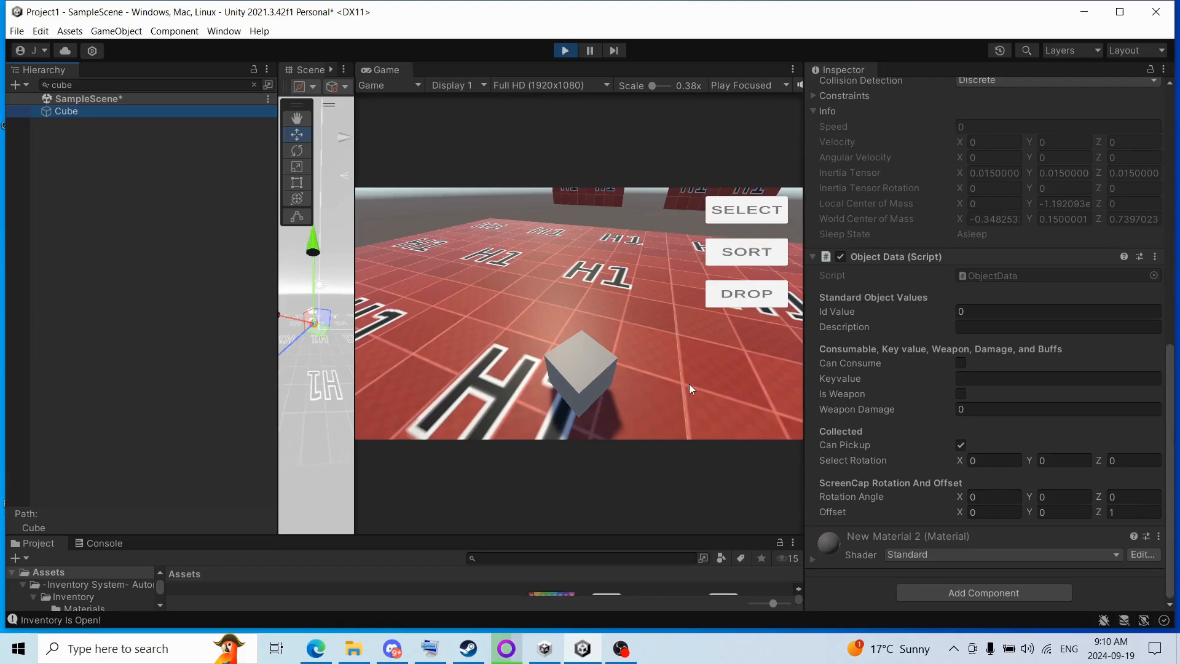
mouse_move(1027, 499)
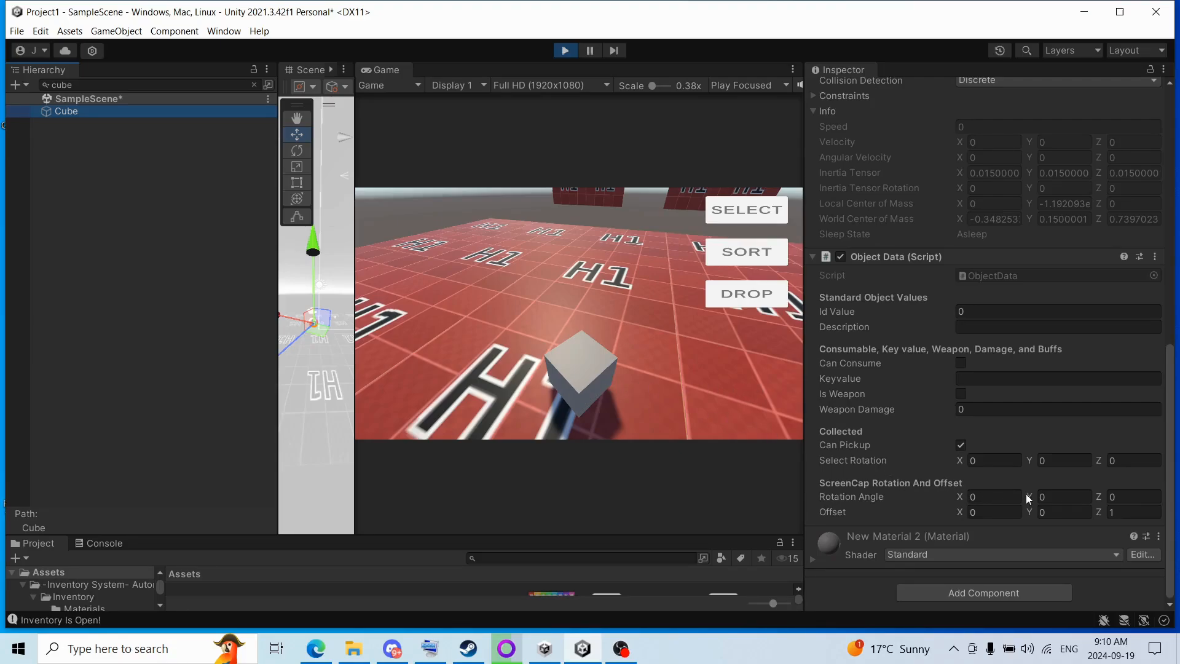
left_click(1132, 496)
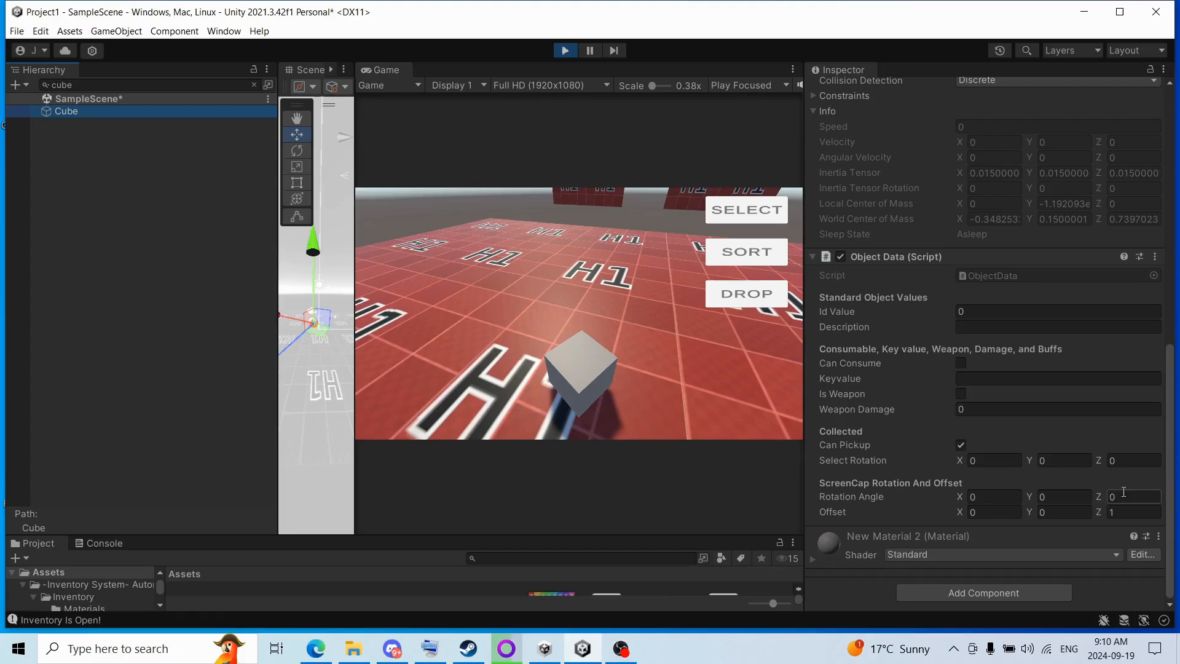
left_click(1063, 496)
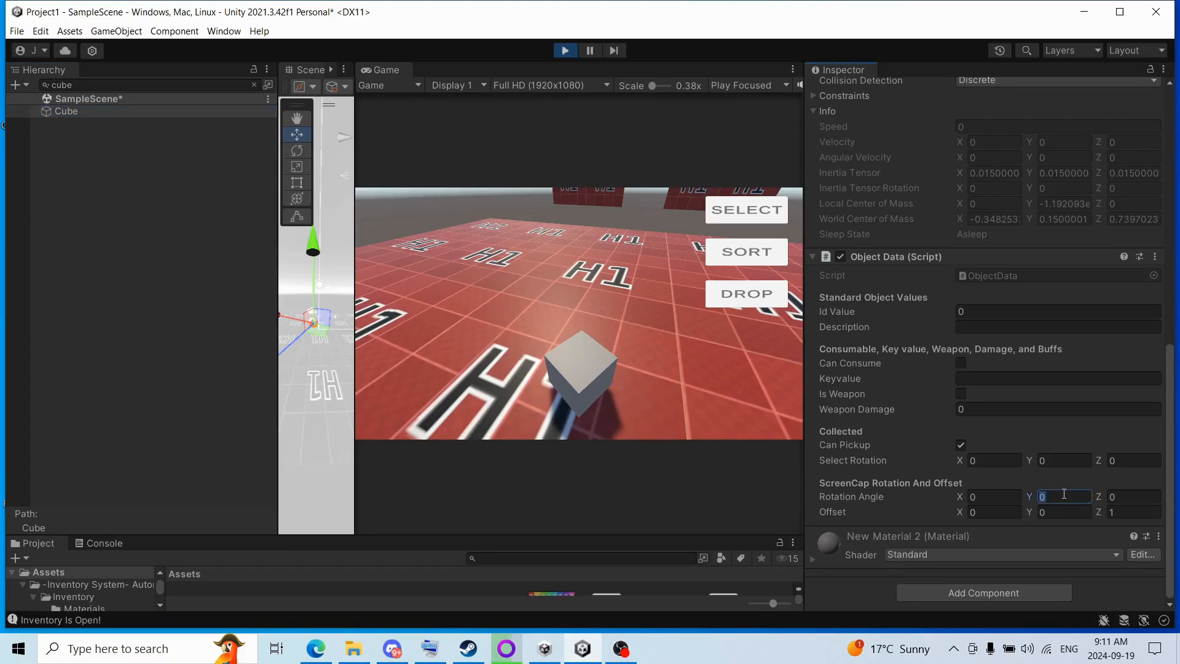
- Enter 35 as the Cube's ScreenCap Rotation Angle Y
type("35")
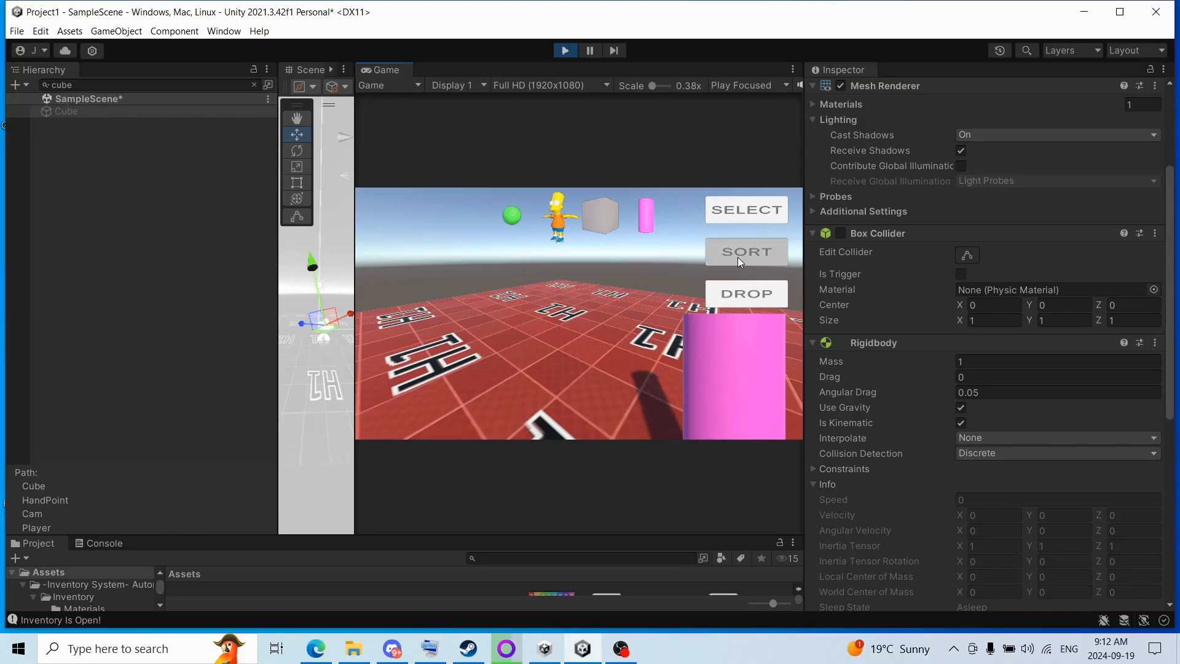
- Sort the collected inventory items with the SORT button
left_click(746, 251)
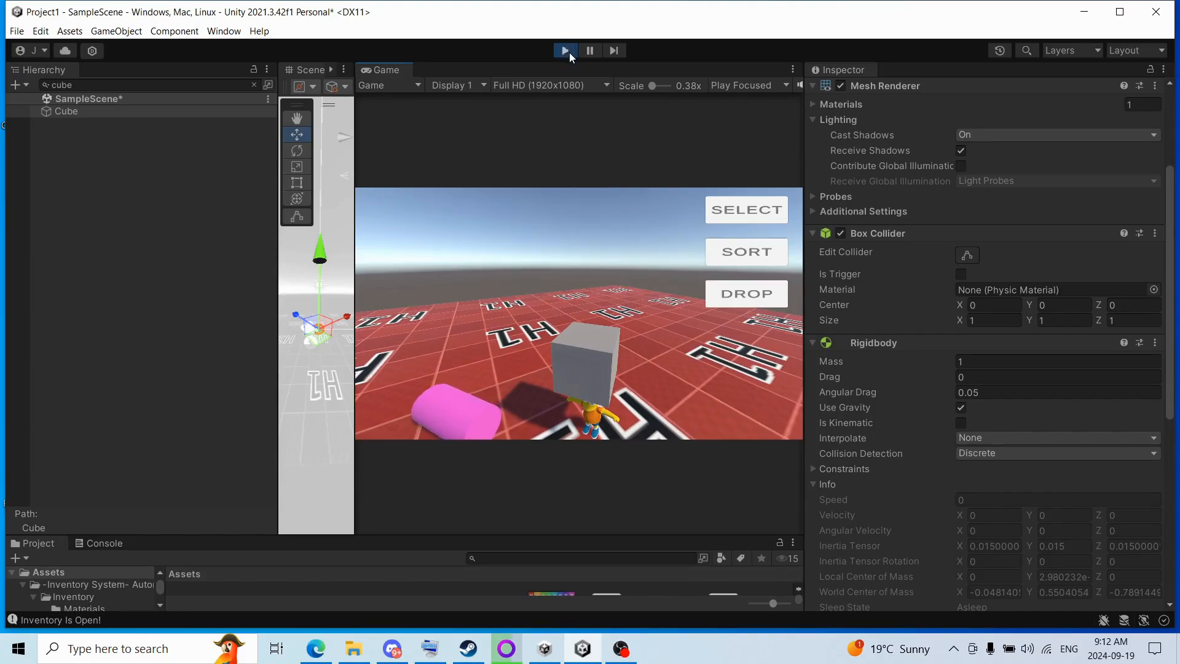
- Exit Play mode with the toolbar Play button, then click in the editor
left_click(563, 50)
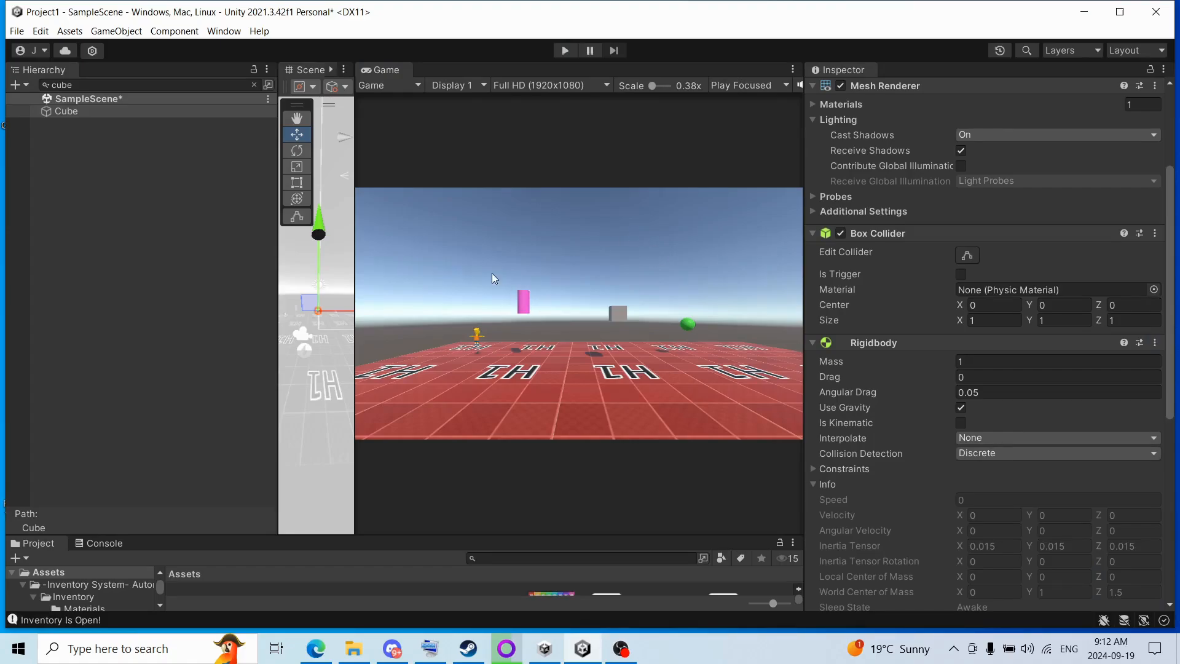
mouse_move(839, 312)
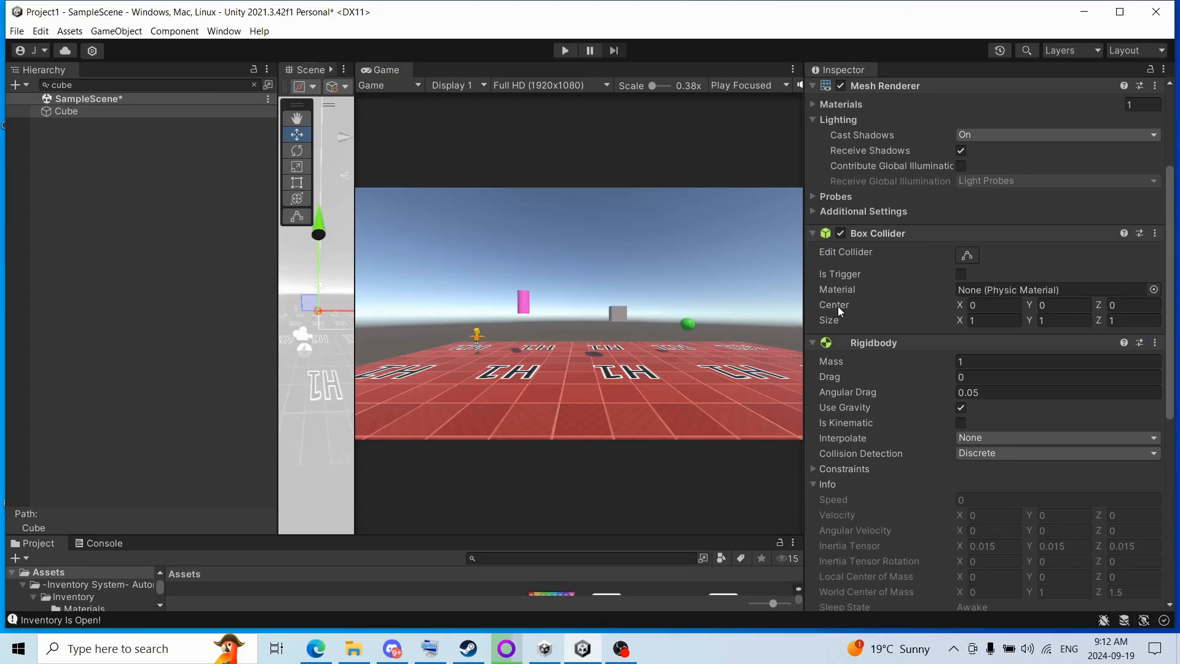
left_click(147, 84)
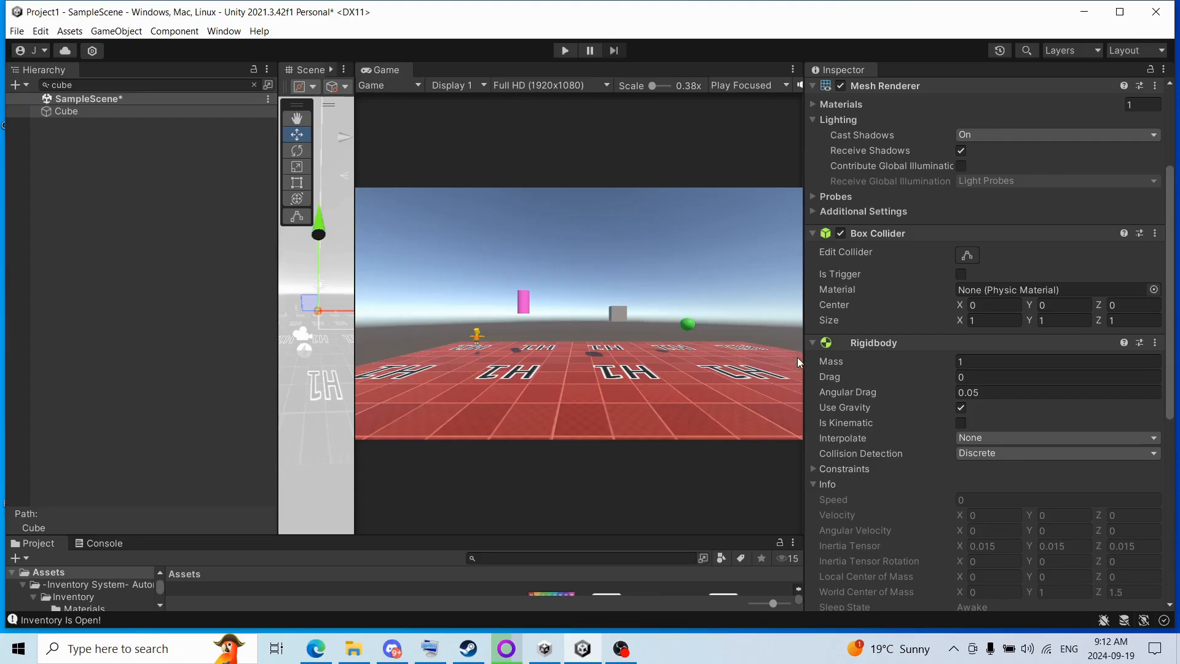
mouse_move(787, 276)
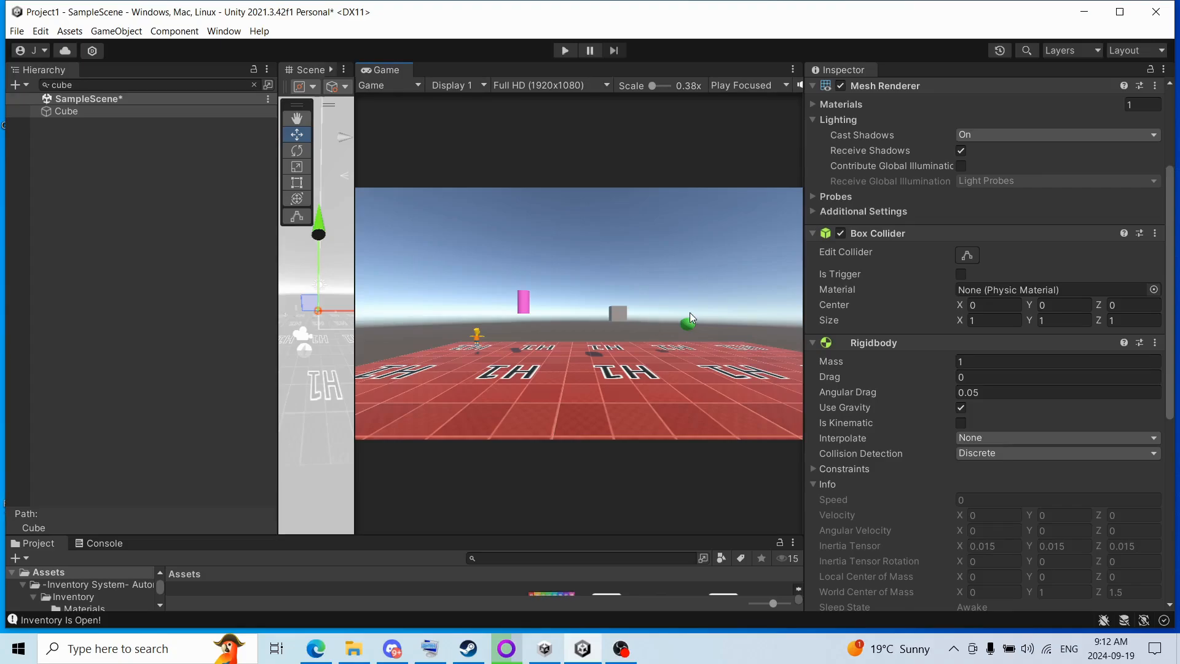
mouse_move(799, 331)
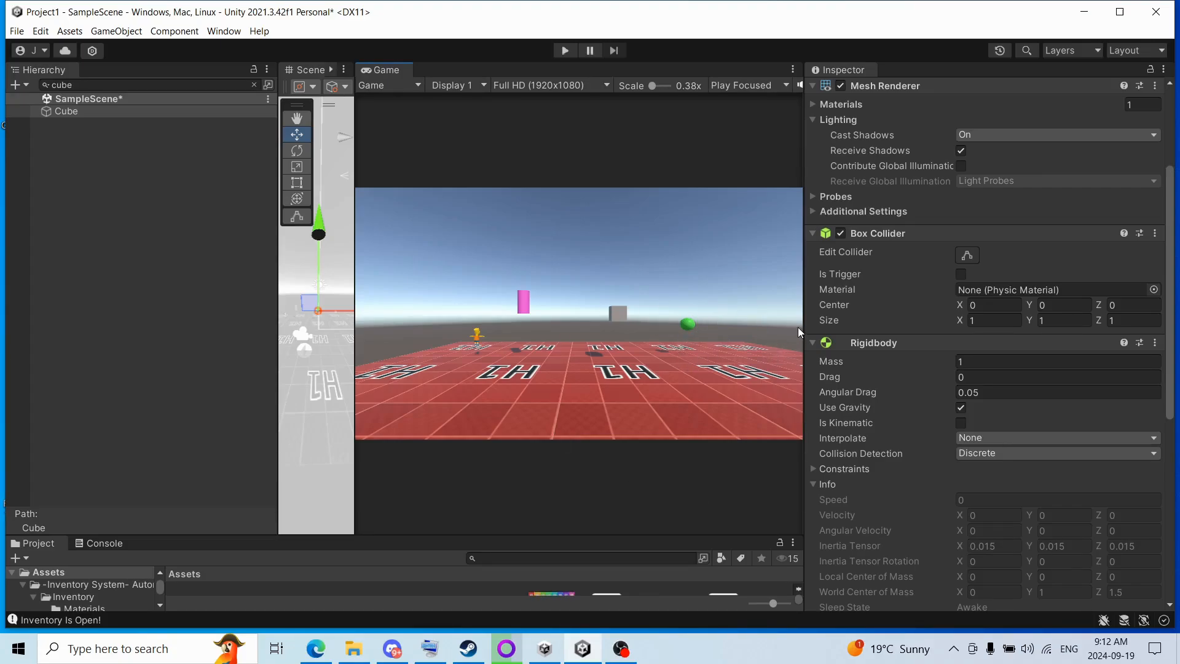
mouse_move(656, 211)
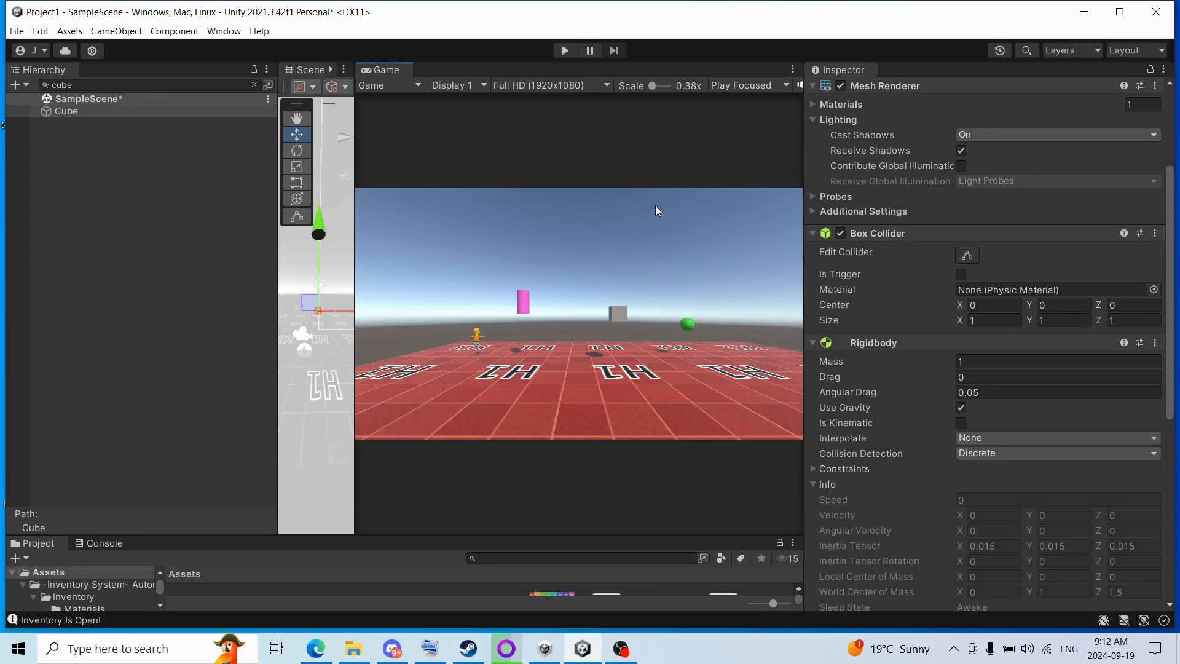
mouse_move(516, 603)
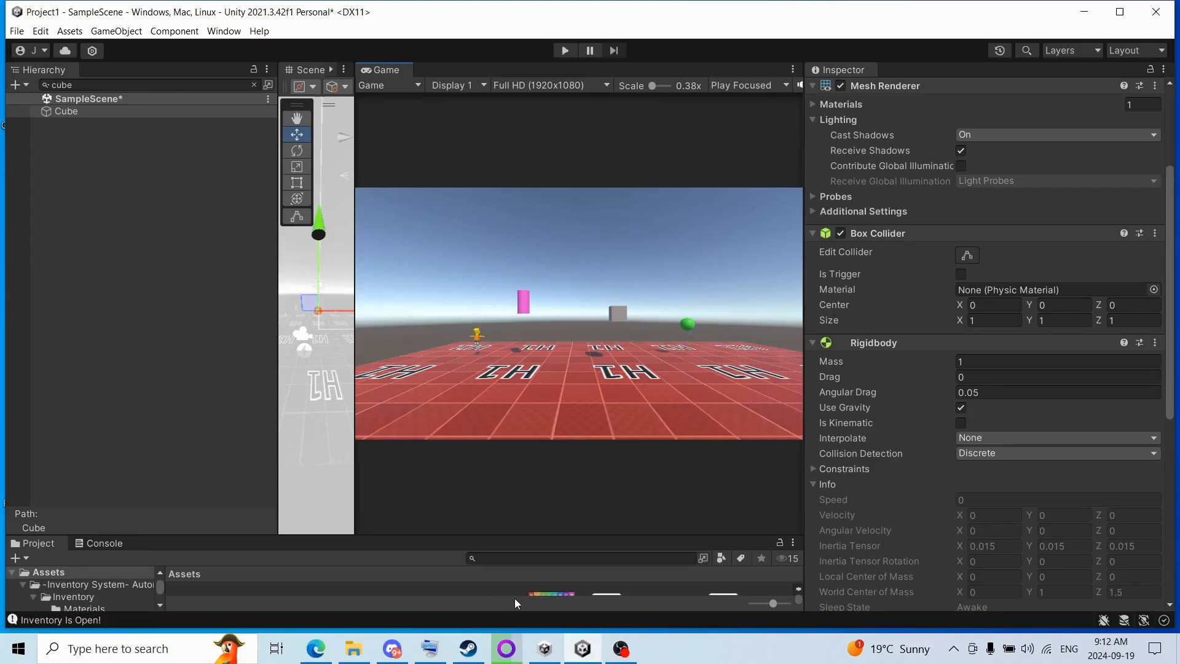